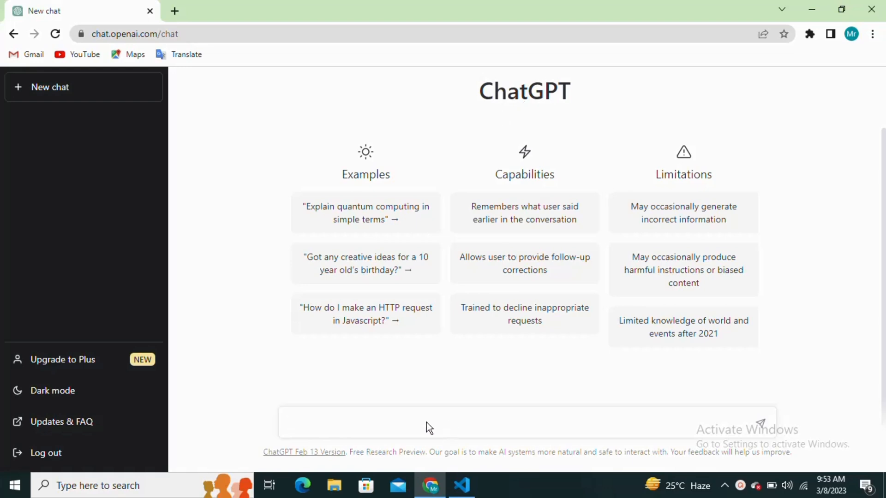
Send the prompt 'how to create a validation form by html, CSS, and JavaScript with example' and get example code.
left_click(409, 423)
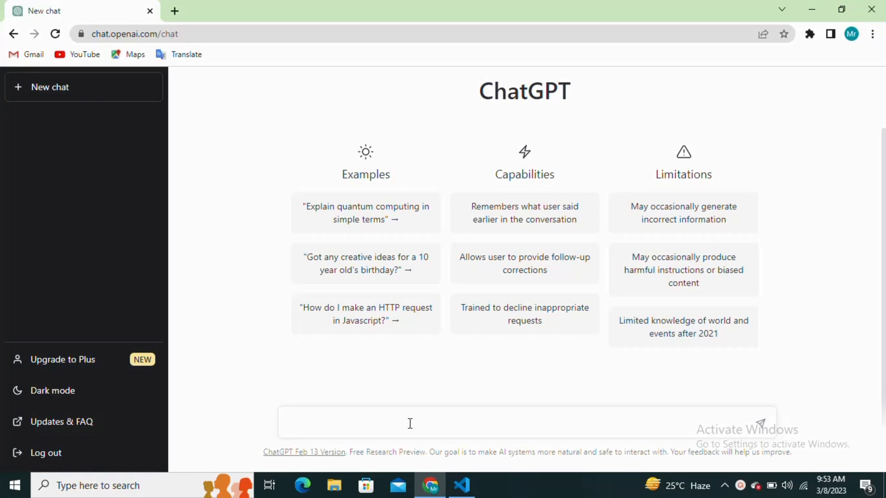
type("how to create a validation form by html, CSS, and JavaScript with example")
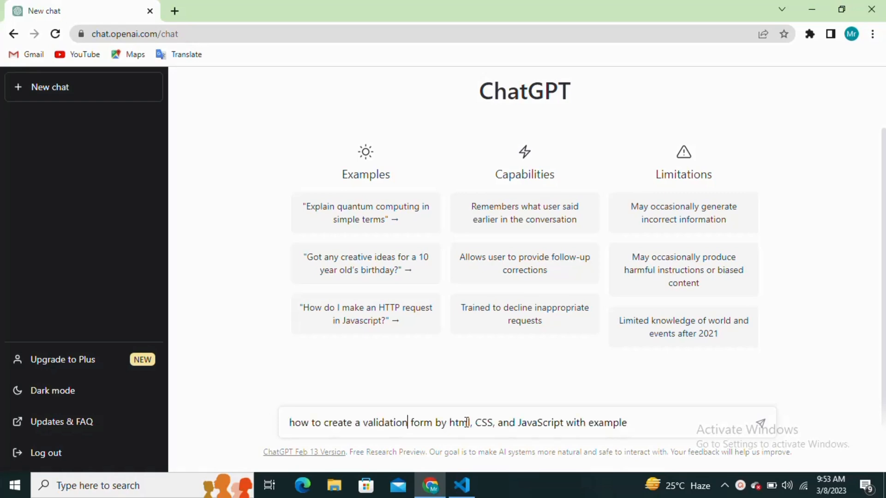
mouse_move(751, 422)
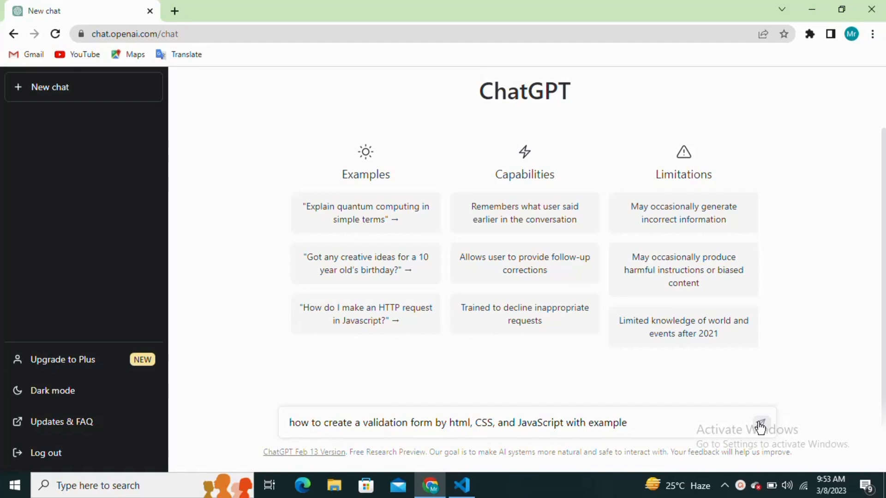
left_click(762, 423)
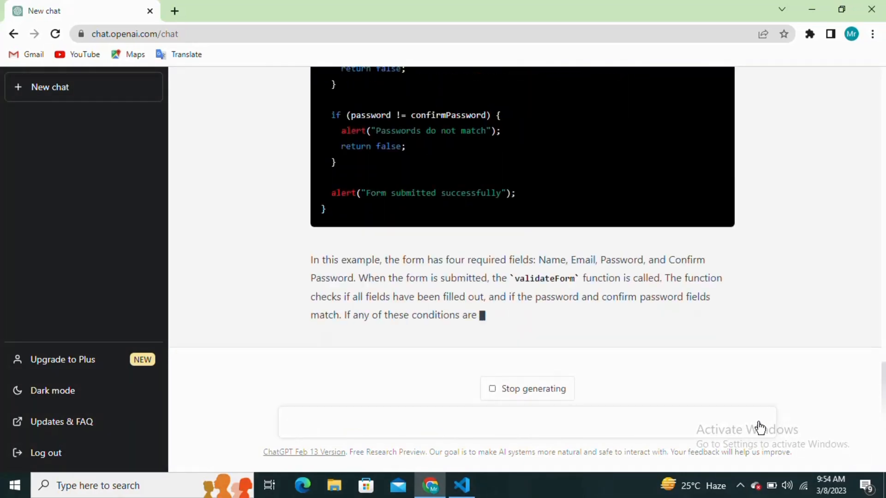
scroll("down", 3)
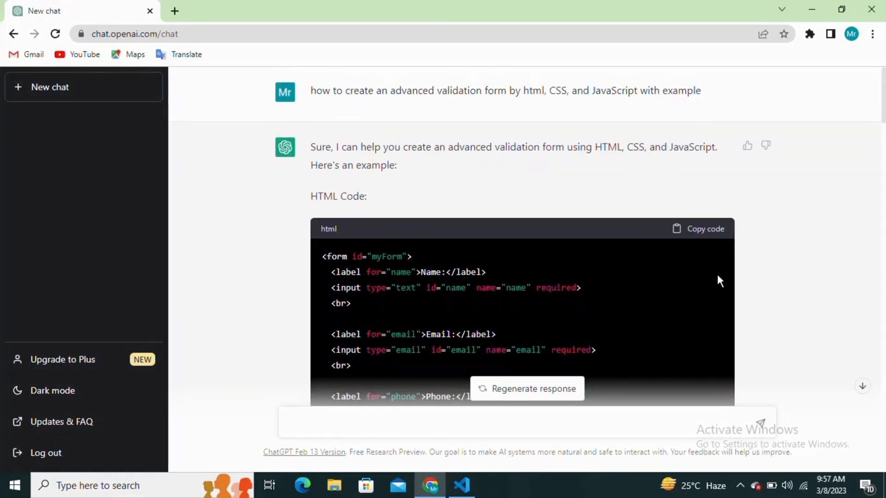
Paste the copied <form id="myForm"> markup into index.html's body in VS Code.
left_click(699, 229)
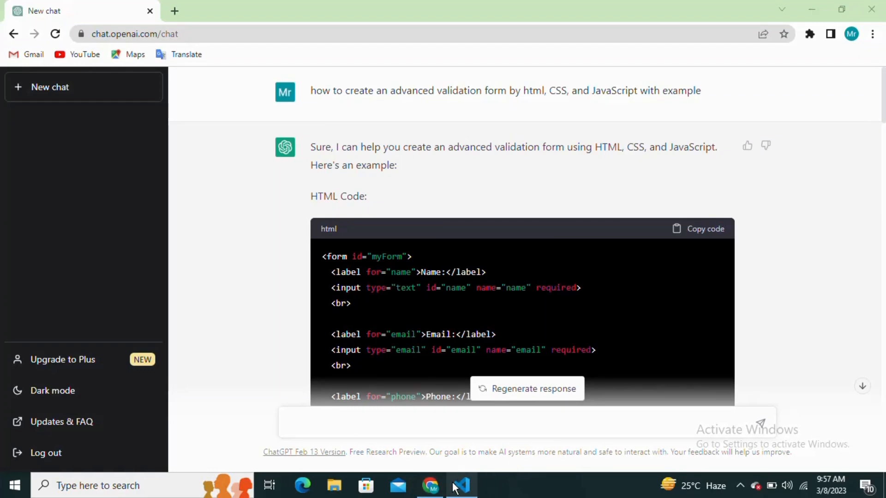
left_click(459, 485)
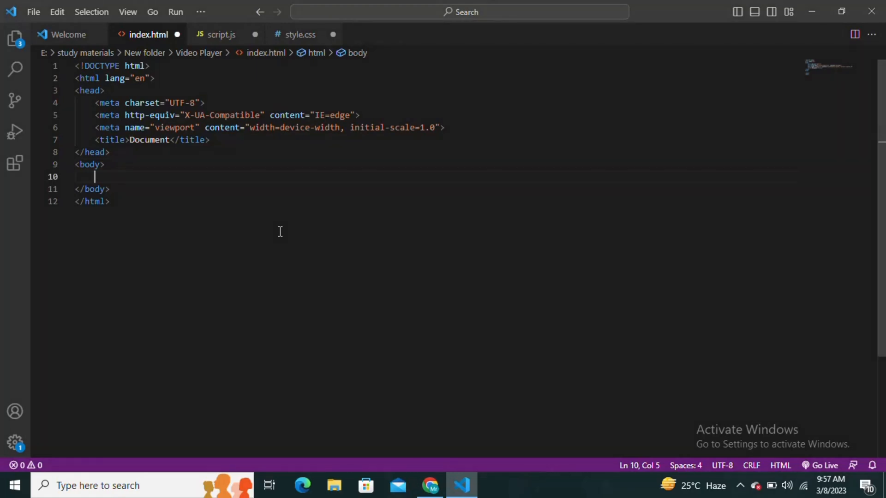
type("<form id=\"myForm\">...</form>")
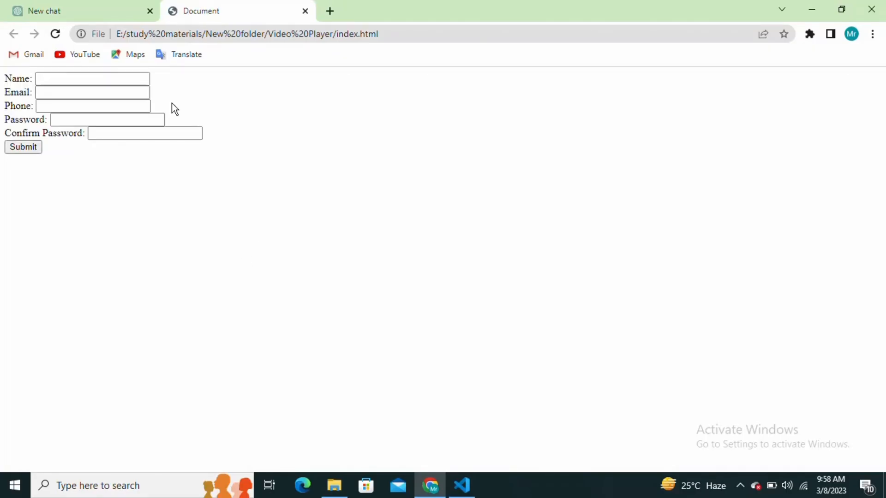
Add the generated CSS to style.css, link it in index.html and view the styled form in Chrome.
left_click(69, 11)
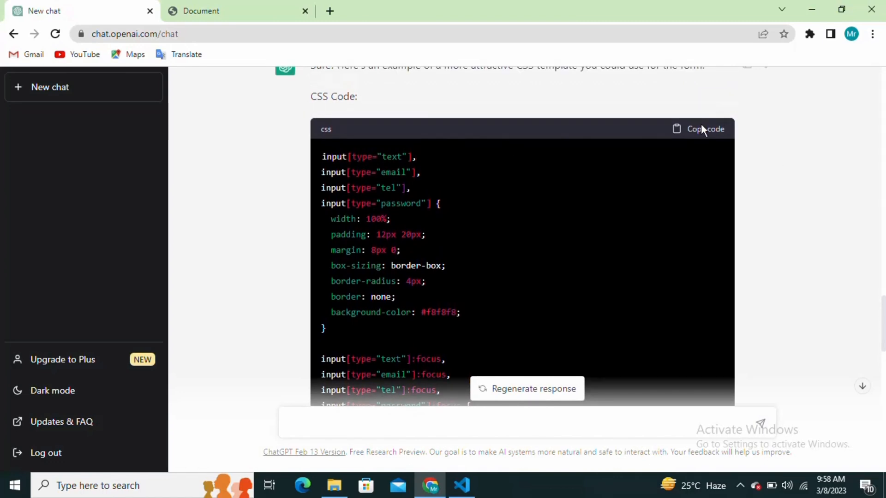
left_click(698, 129)
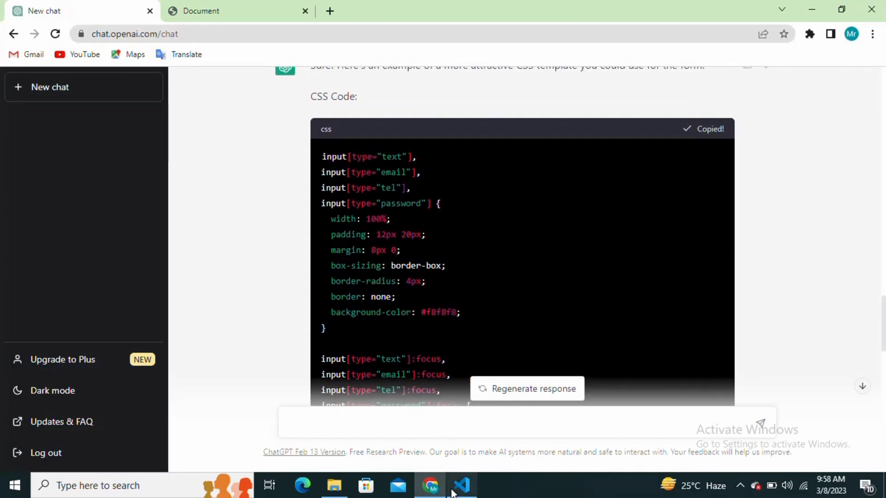
left_click(461, 486)
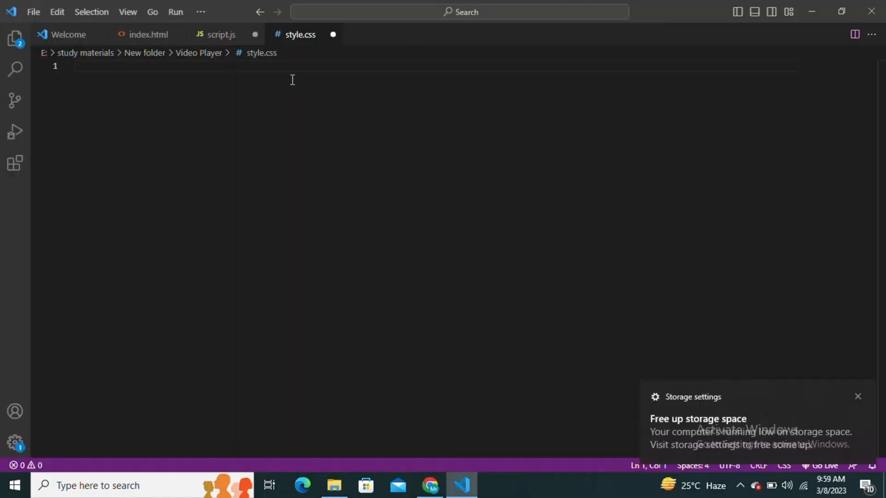
left_click(146, 35)
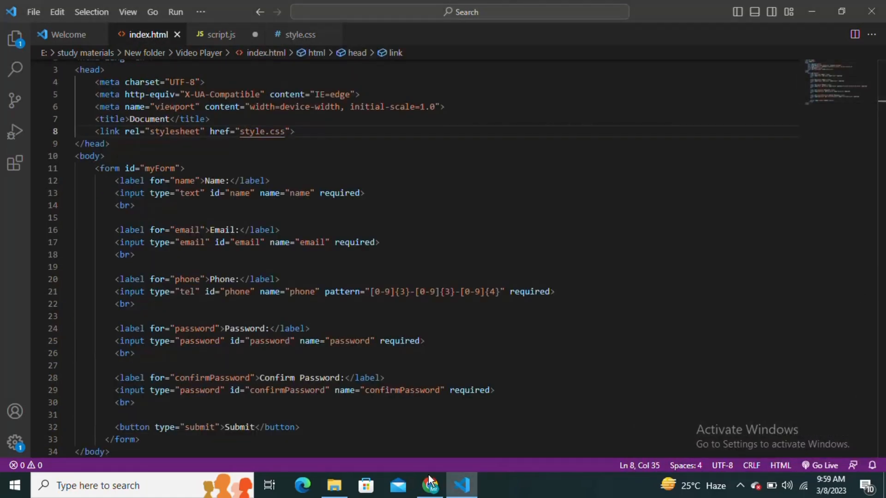
left_click(429, 486)
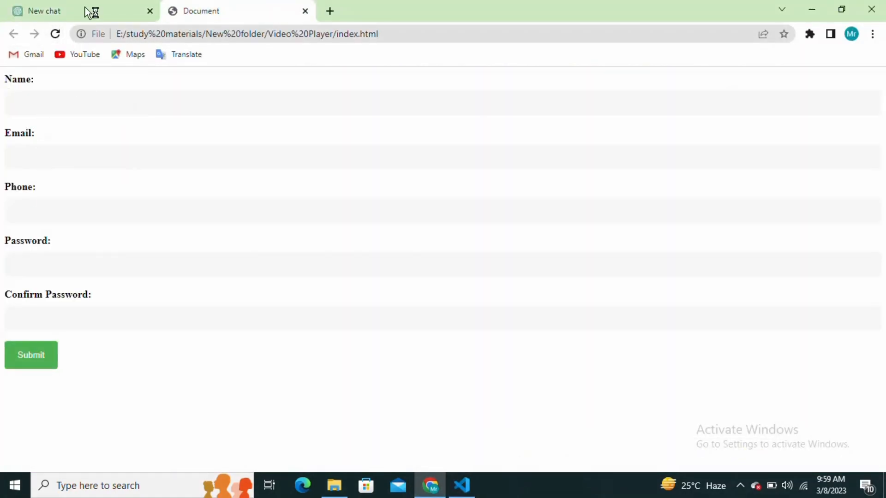
Copy the generated JavaScript from the chat and ready the empty script.js to receive it.
left_click(44, 11)
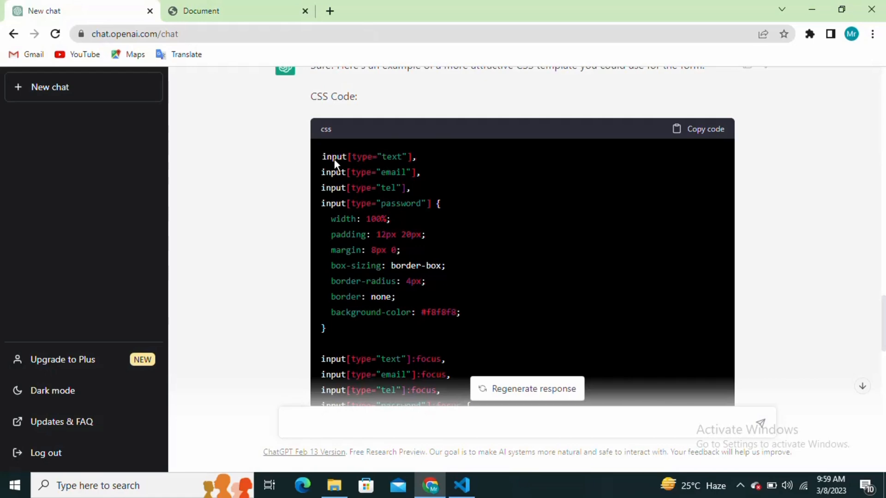
scroll("down", 3)
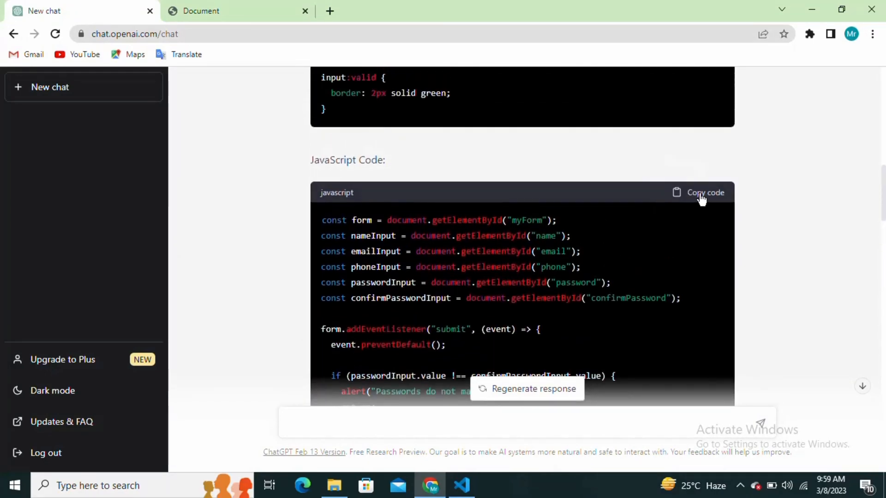
left_click(461, 485)
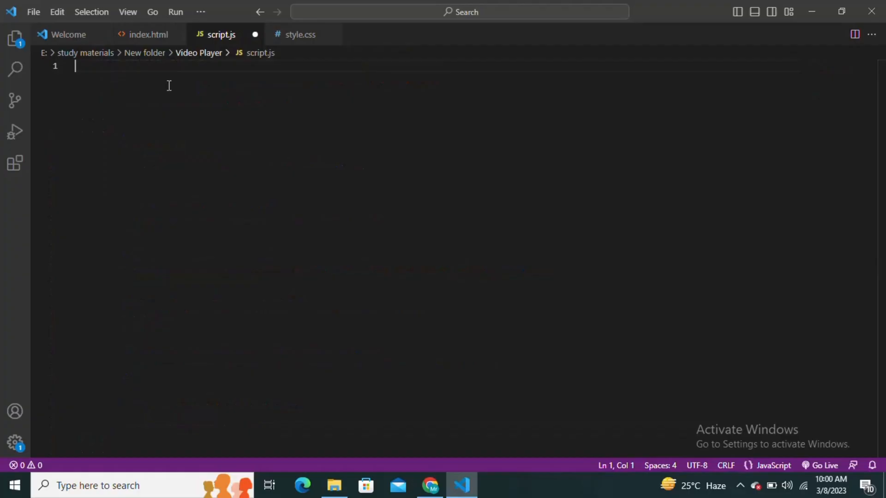
left_click(149, 35)
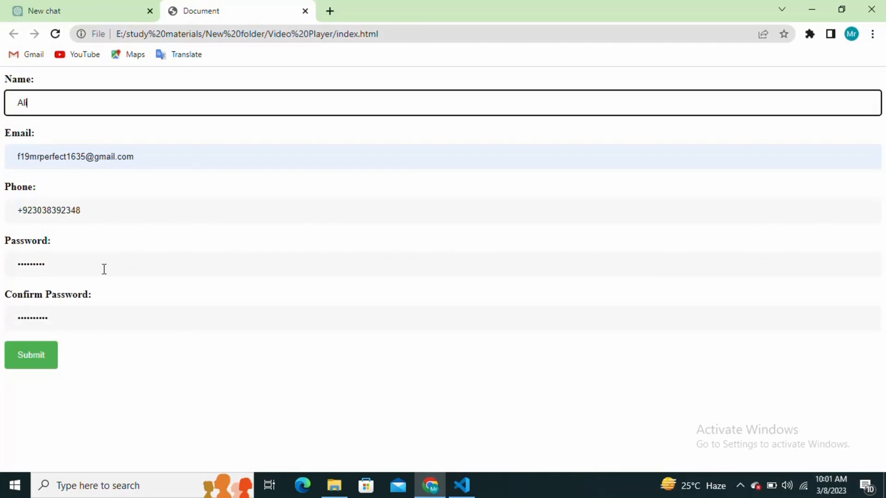
mouse_move(321, 397)
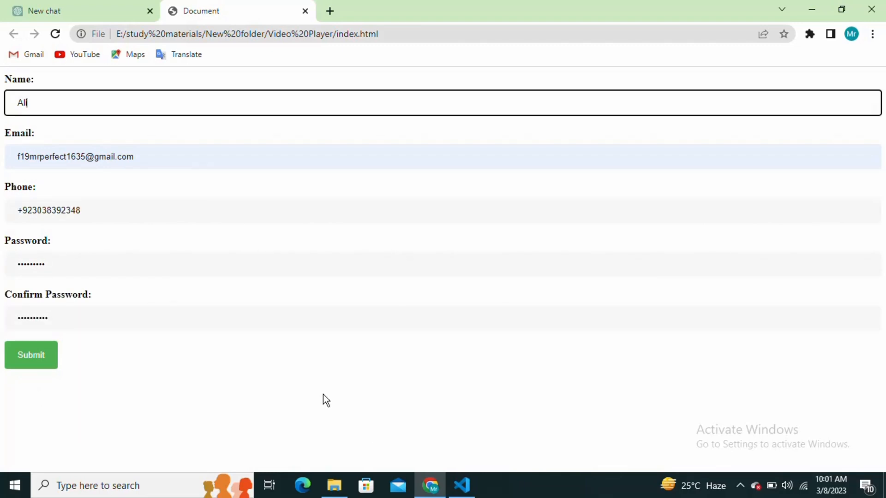